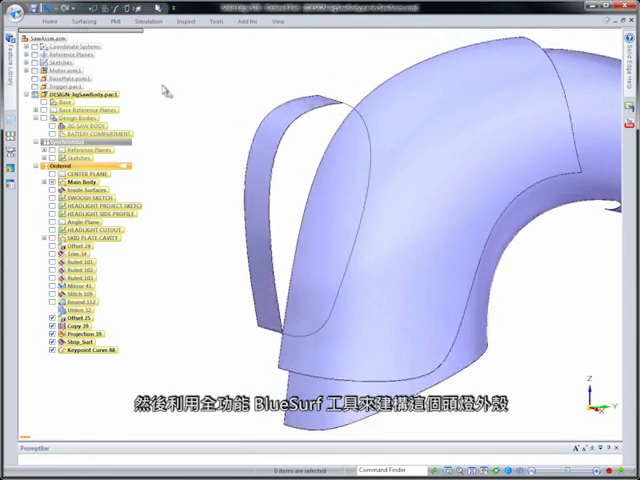
Step: Bring up the radial quick-command menu over the headlight housing model
right_click(76, 318)
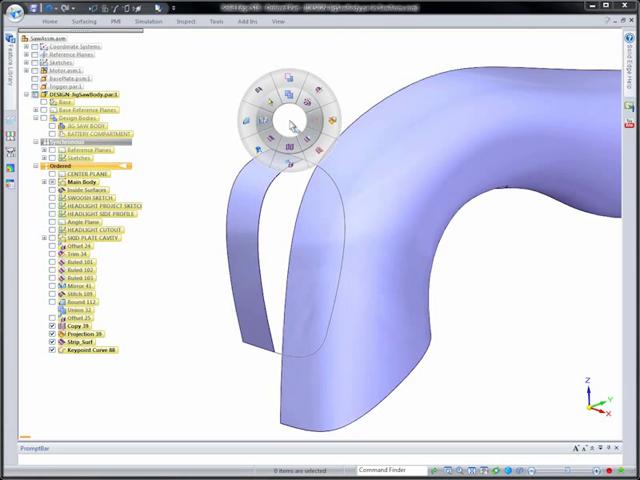
Step: Start a BlueSurf surface across the open front of the headlight housing
left_click(290, 126)
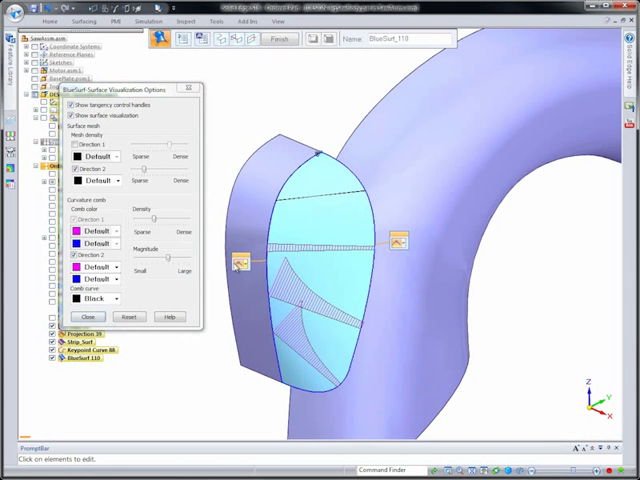
Step: Show curvature combs on the BlueSurf front cap, review its shape, and close the options
left_click(236, 264)
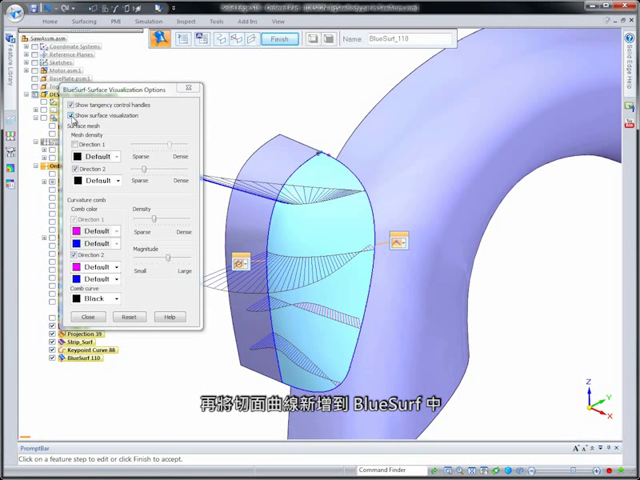
left_click(88, 316)
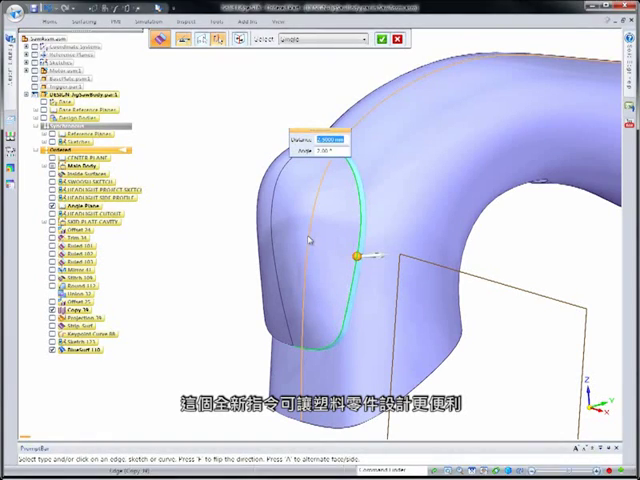
Step: Finish the ruled-surface taper extending down from the housing's lower edge
left_click(368, 40)
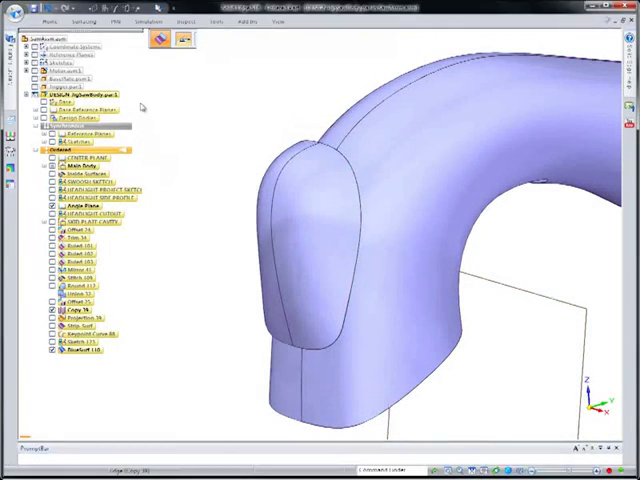